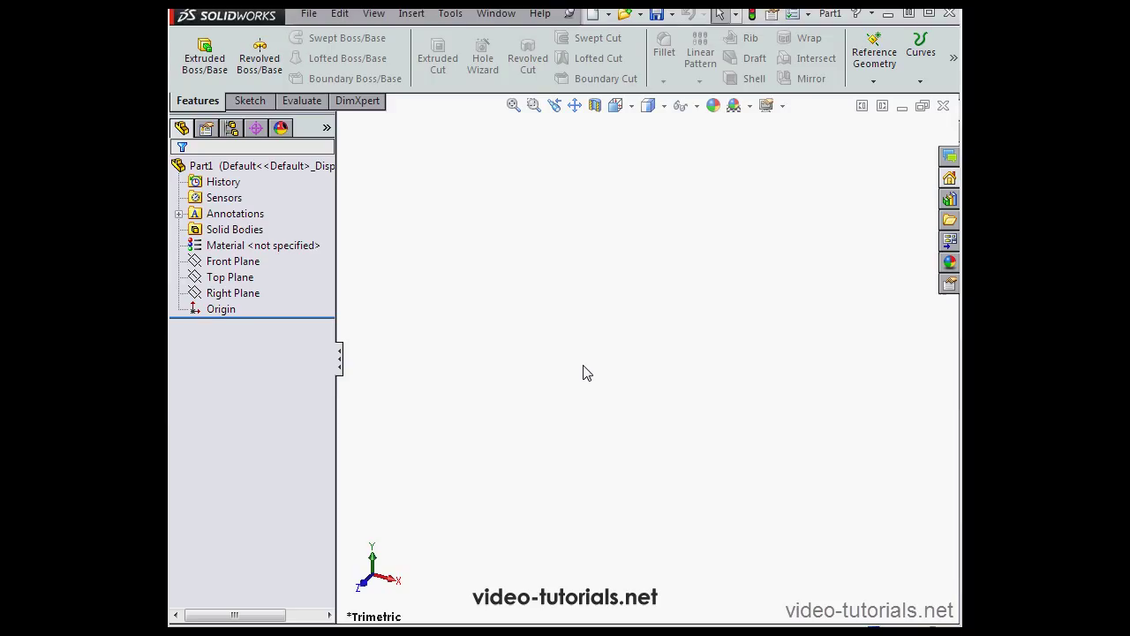
{"action": "mouse_move", "coordinate": [590, 365]}
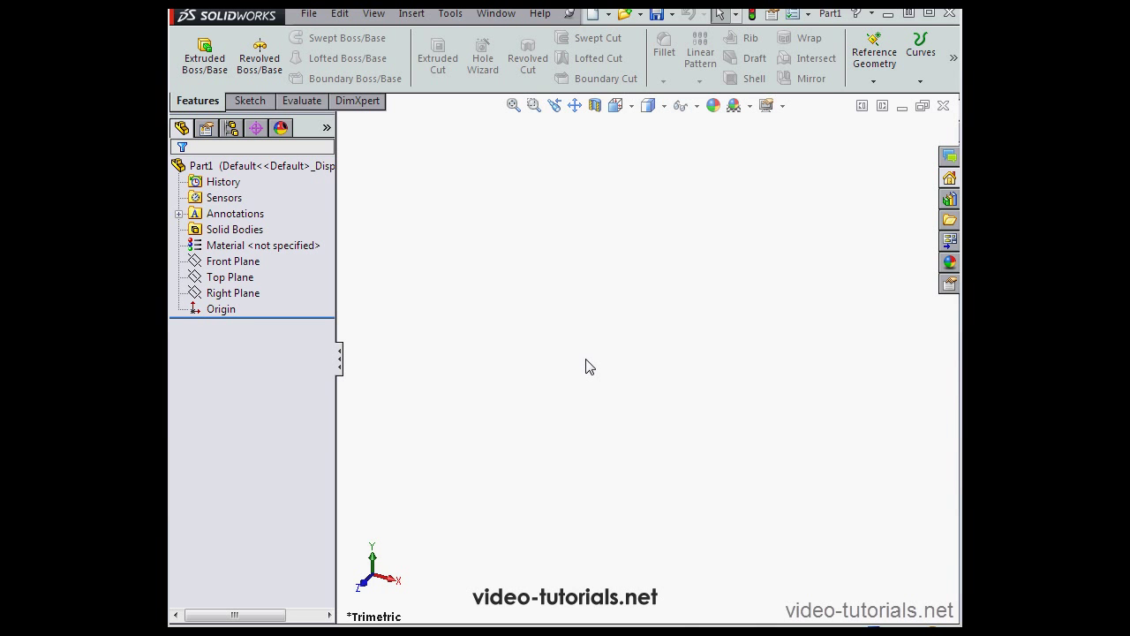
{"action": "mouse_move", "coordinate": [587, 360]}
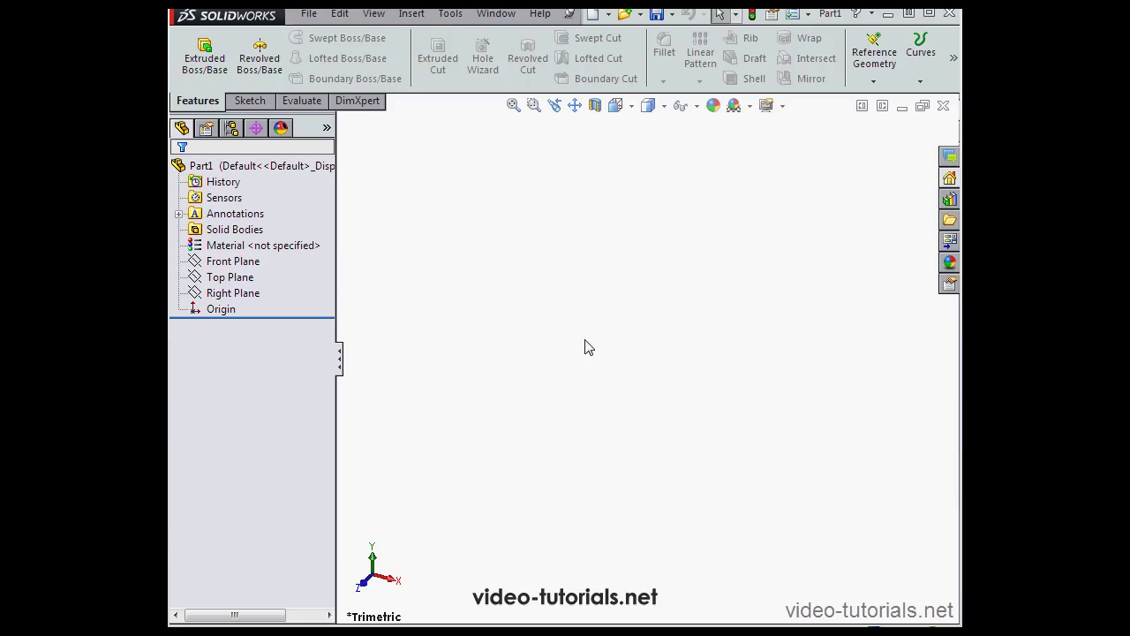
{"action": "mouse_move", "coordinate": [586, 339]}
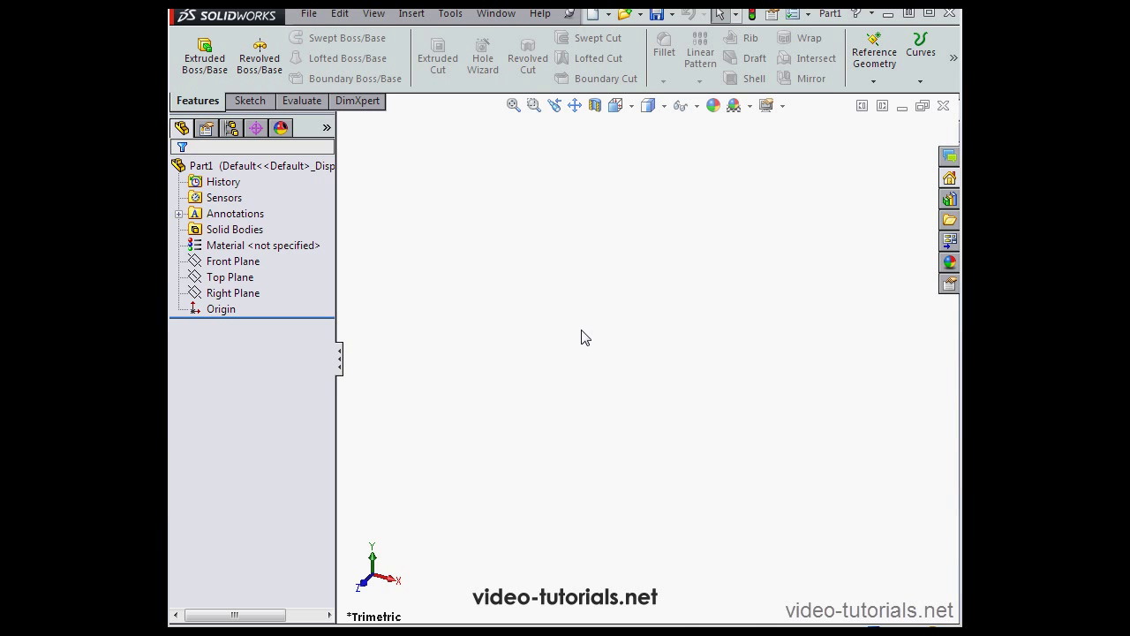
{"action": "mouse_move", "coordinate": [586, 339]}
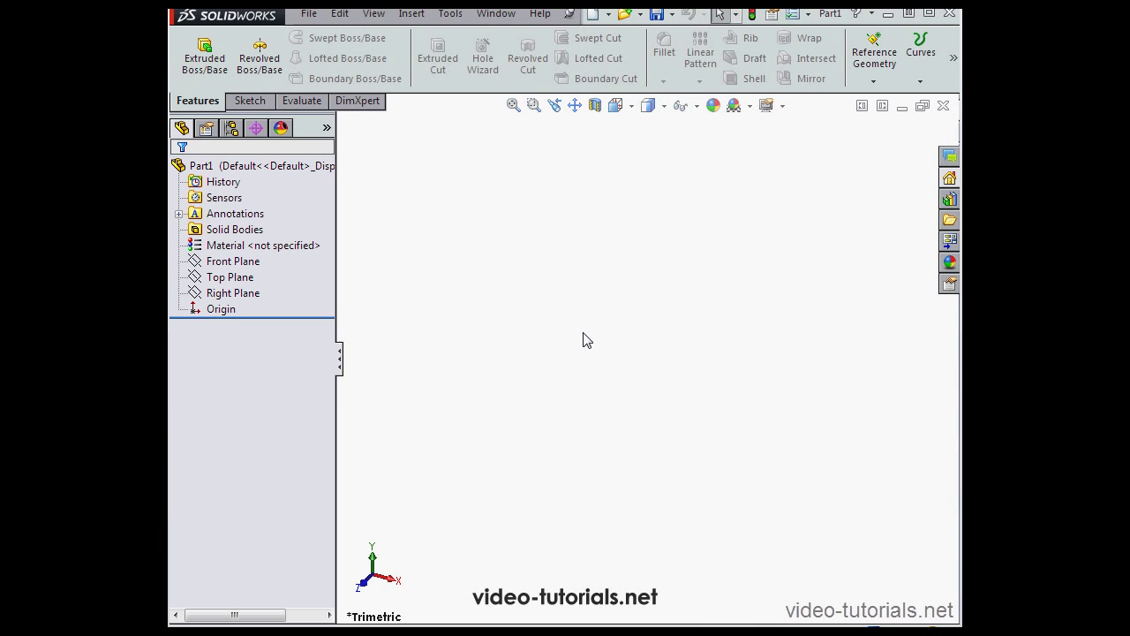
Draw a corner rectangle on the Top Plane and extrude it Blind to 50.00 mm
{"action": "left_click", "coordinate": [230, 276]}
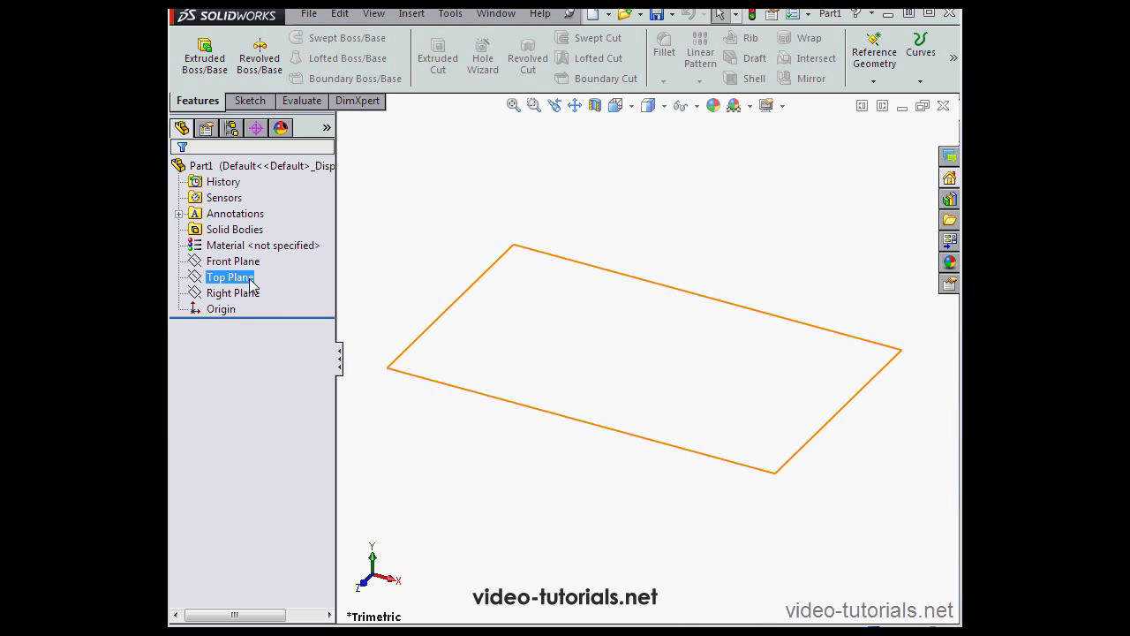
{"action": "right_click", "coordinate": [230, 276]}
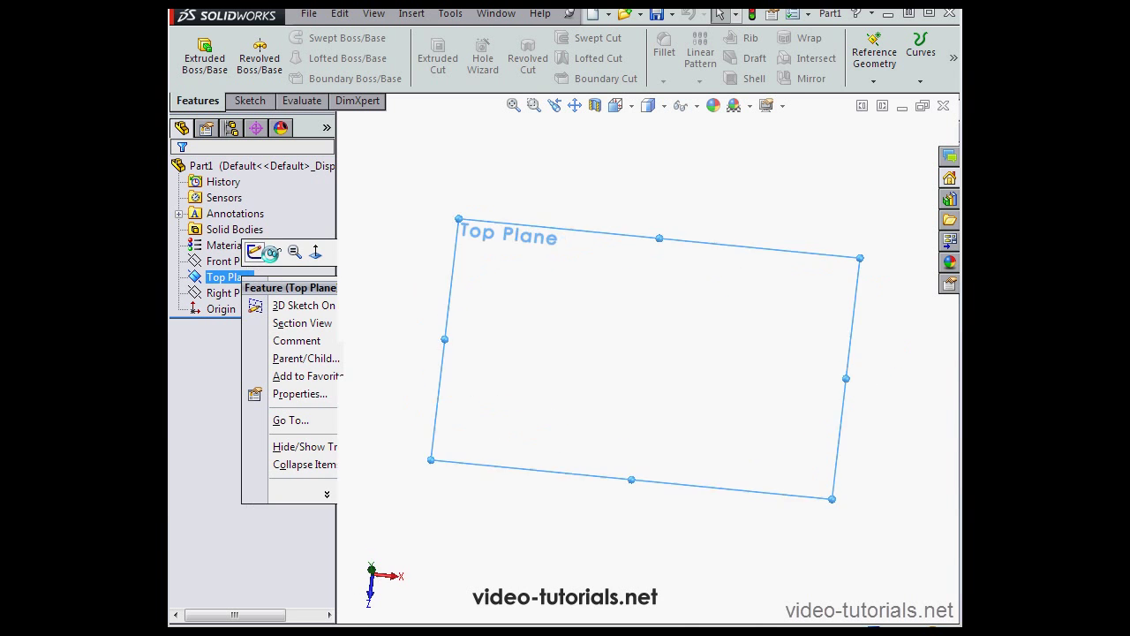
{"action": "left_click", "coordinate": [308, 58]}
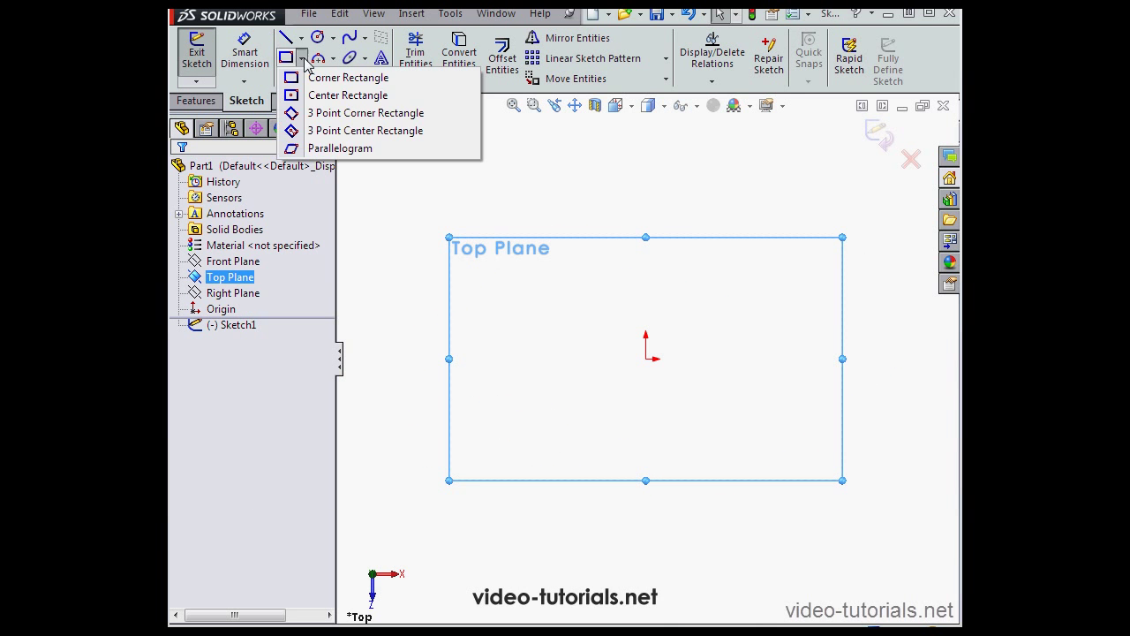
{"action": "left_click", "coordinate": [348, 95]}
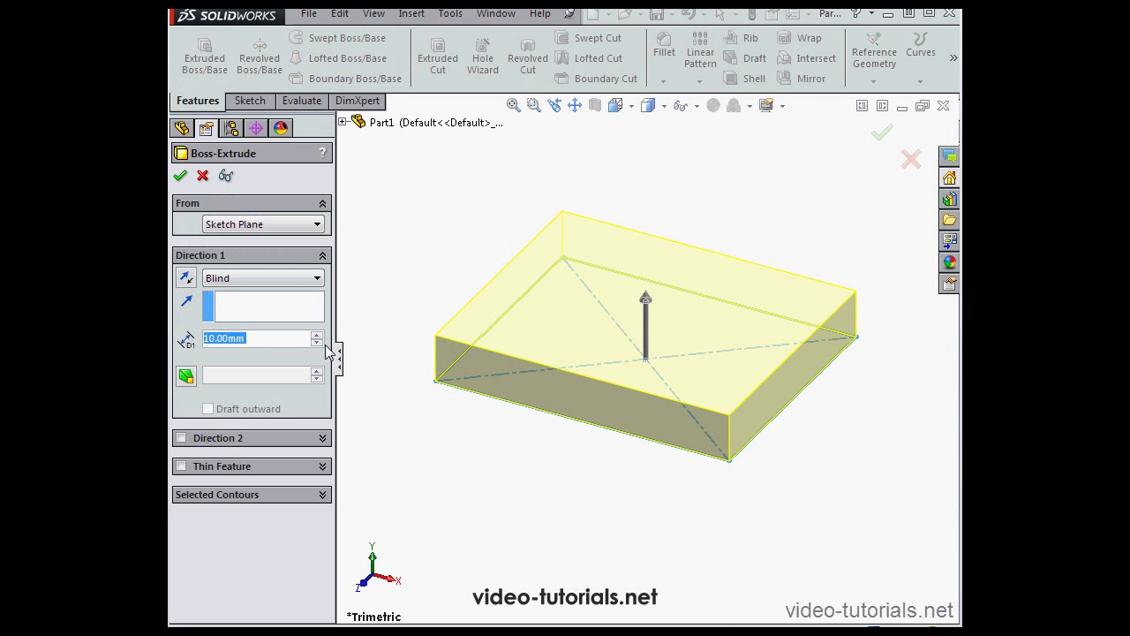
{"action": "type", "text": "50.00mm"}
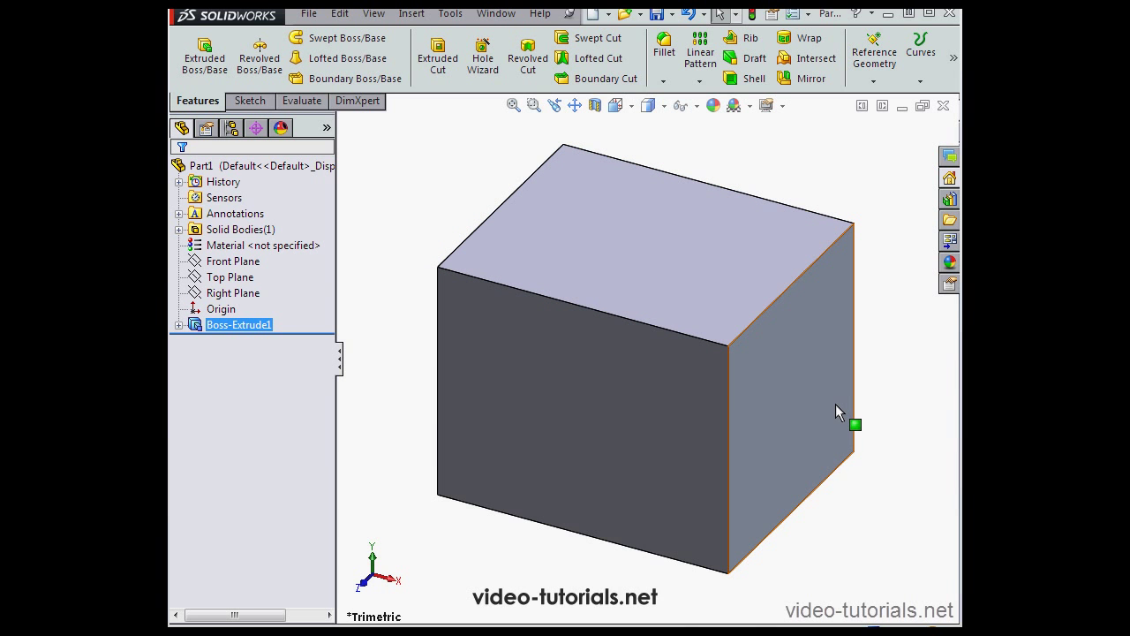
{"action": "mouse_move", "coordinate": [803, 395]}
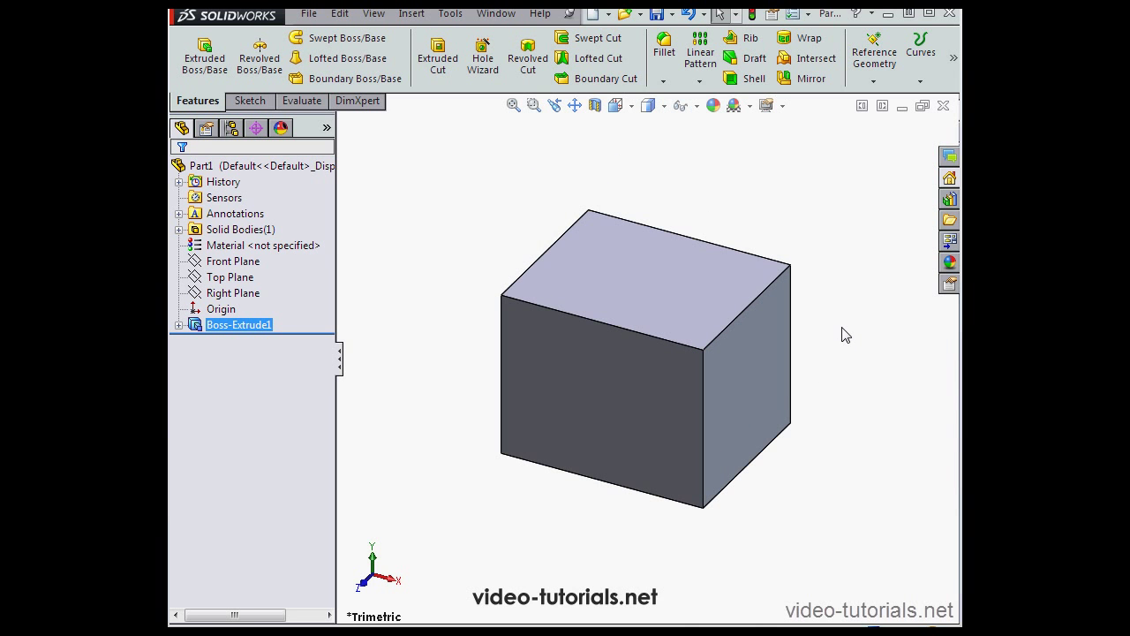
{"action": "mouse_move", "coordinate": [837, 330]}
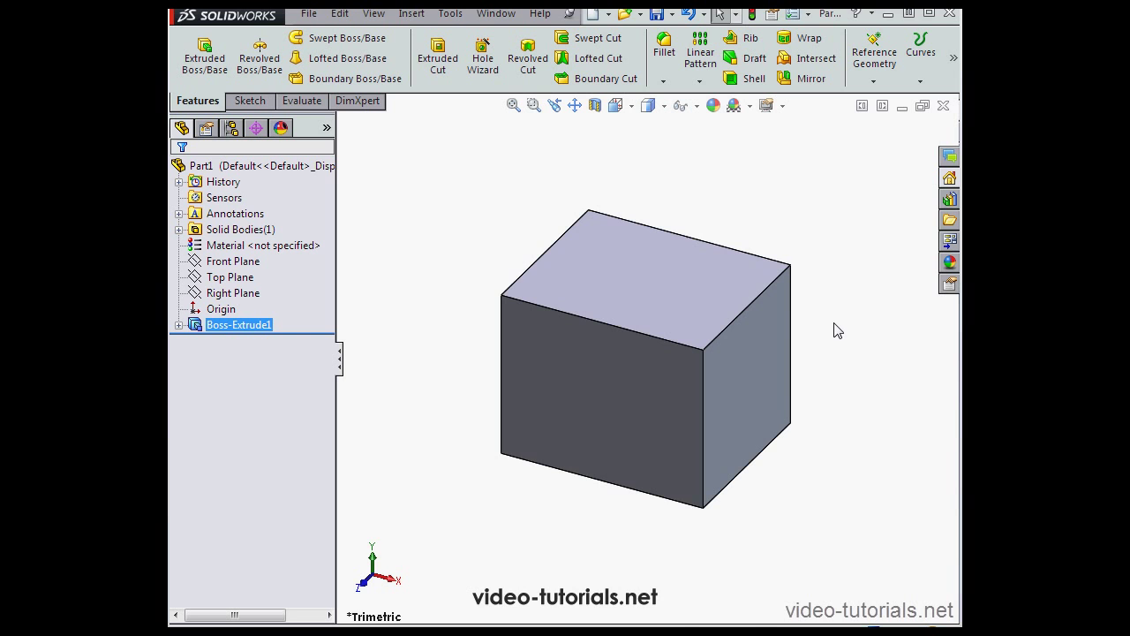
{"action": "mouse_move", "coordinate": [827, 319]}
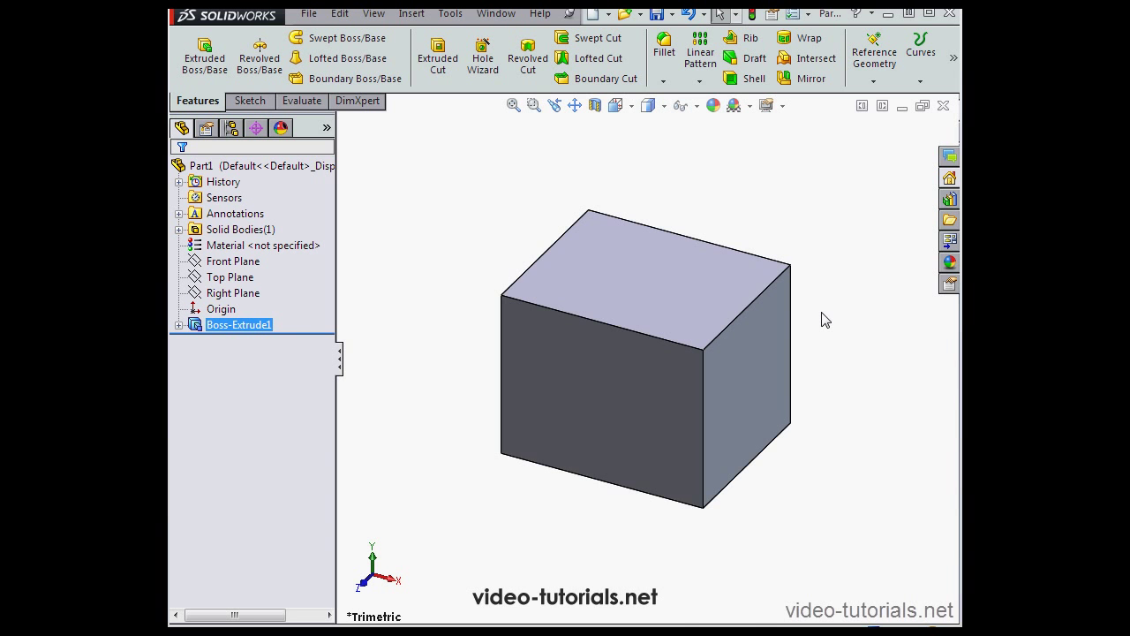
{"action": "mouse_move", "coordinate": [833, 326]}
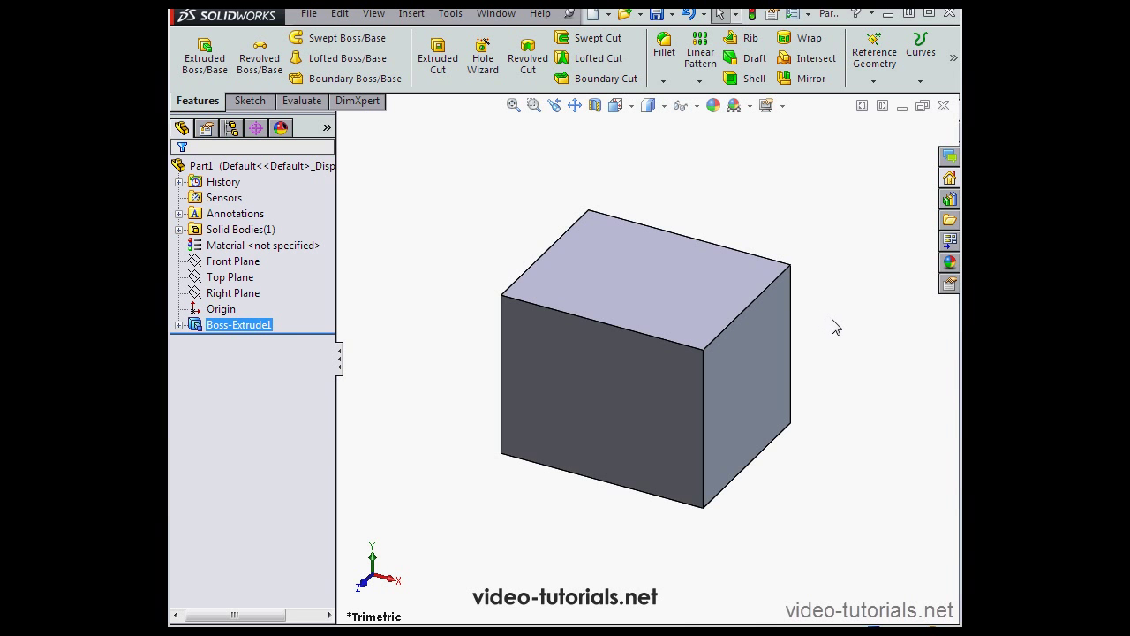
{"action": "mouse_move", "coordinate": [822, 321]}
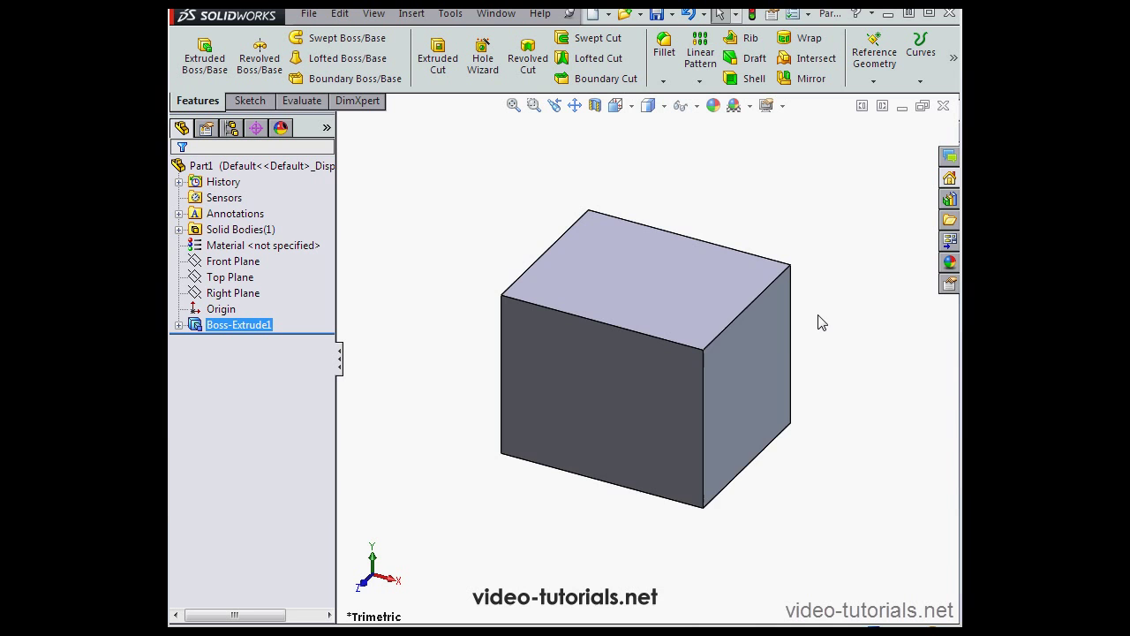
{"action": "mouse_move", "coordinate": [756, 349]}
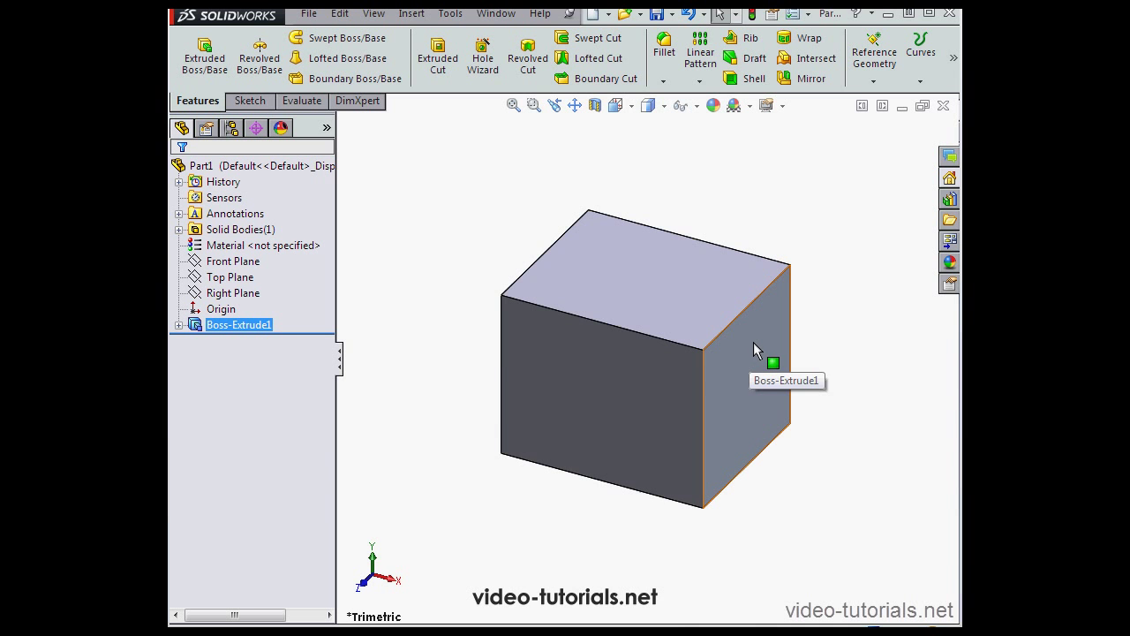
{"action": "mouse_move", "coordinate": [848, 303]}
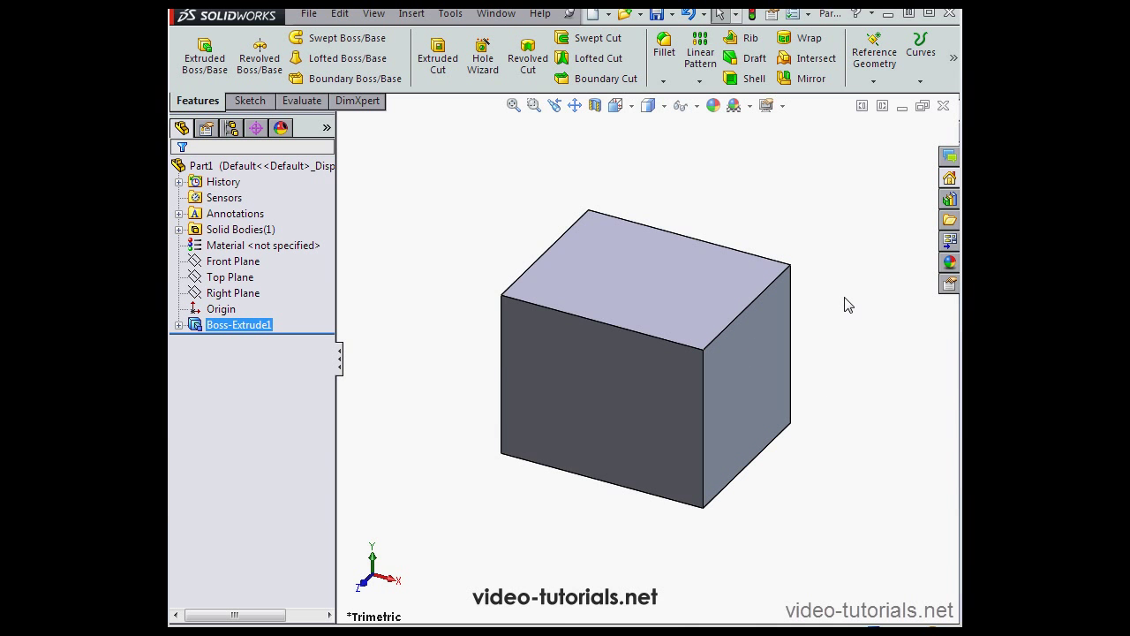
{"action": "mouse_move", "coordinate": [834, 304]}
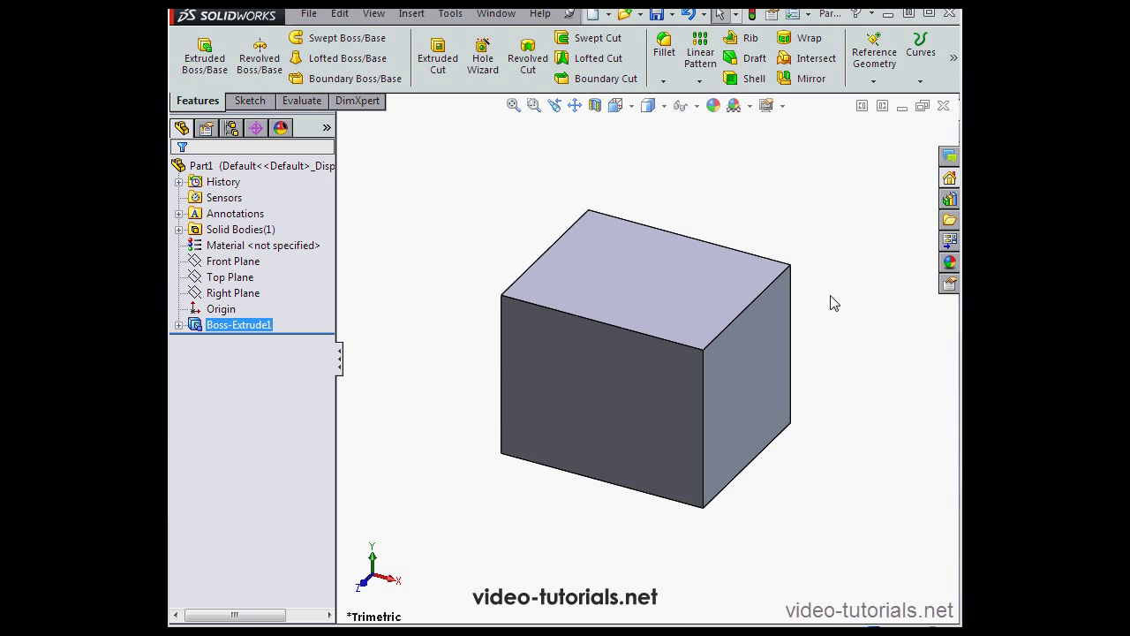
{"action": "mouse_move", "coordinate": [825, 327]}
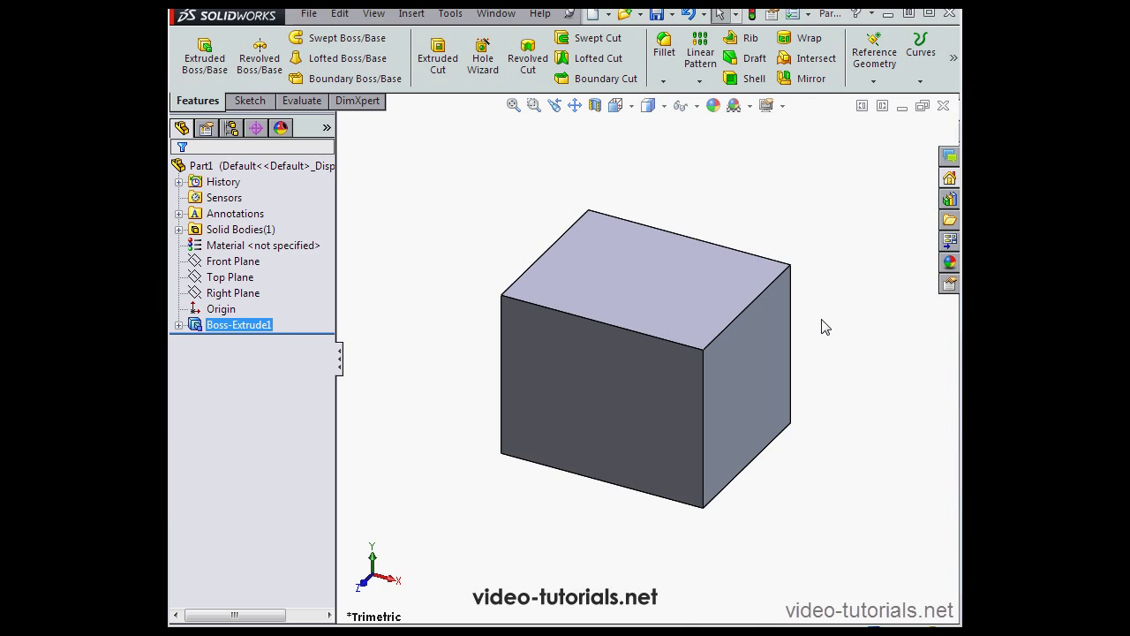
{"action": "mouse_move", "coordinate": [828, 316]}
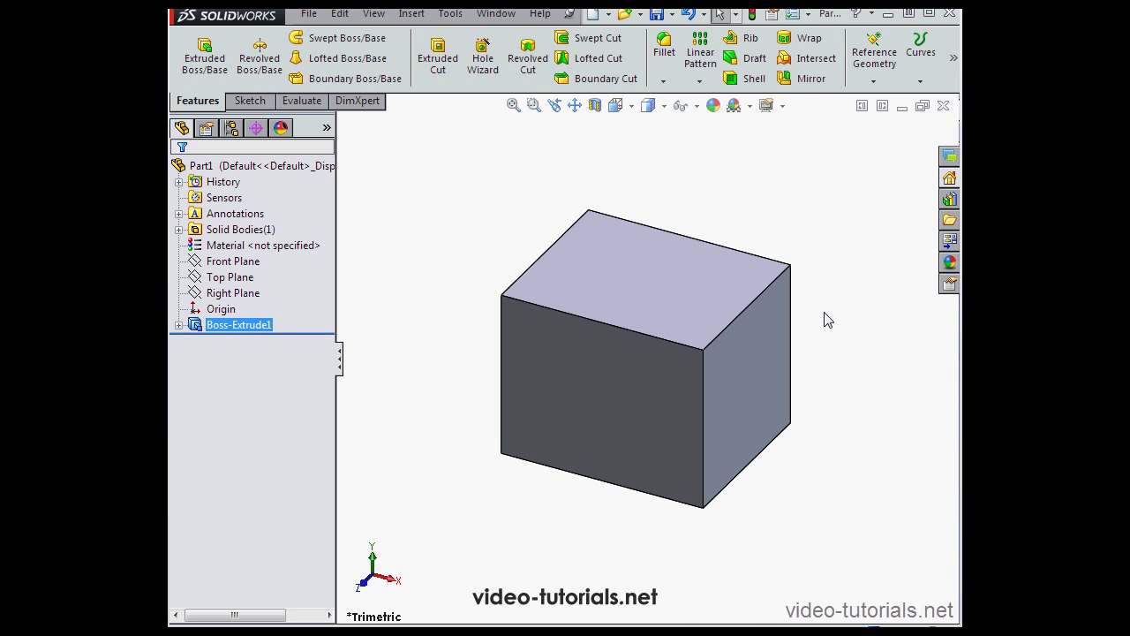
{"action": "mouse_move", "coordinate": [839, 327]}
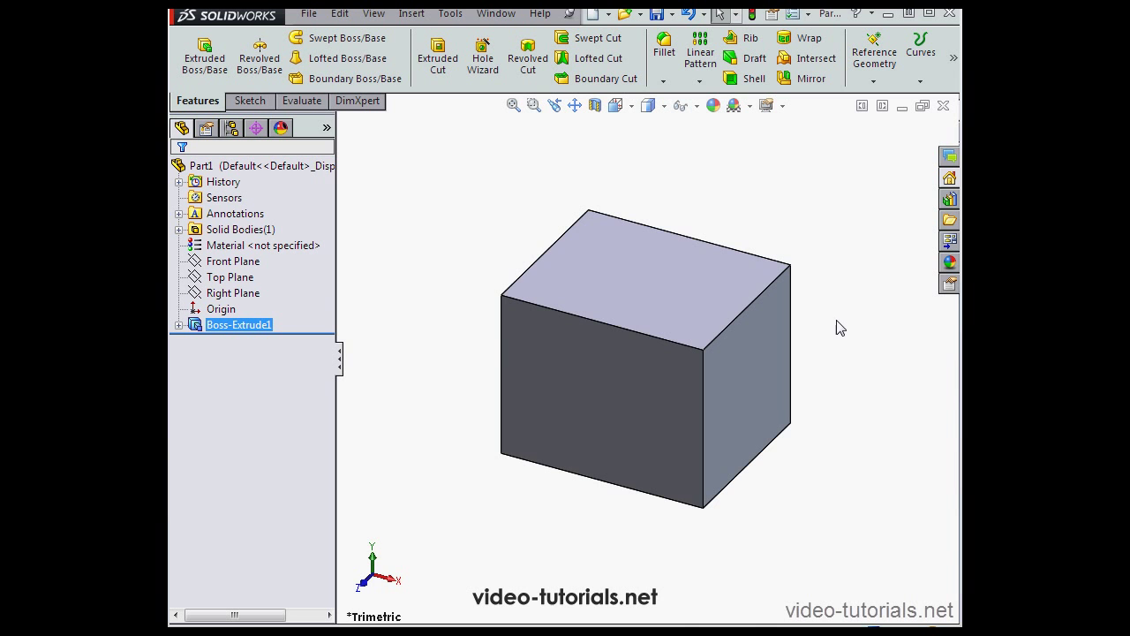
{"action": "mouse_move", "coordinate": [862, 342]}
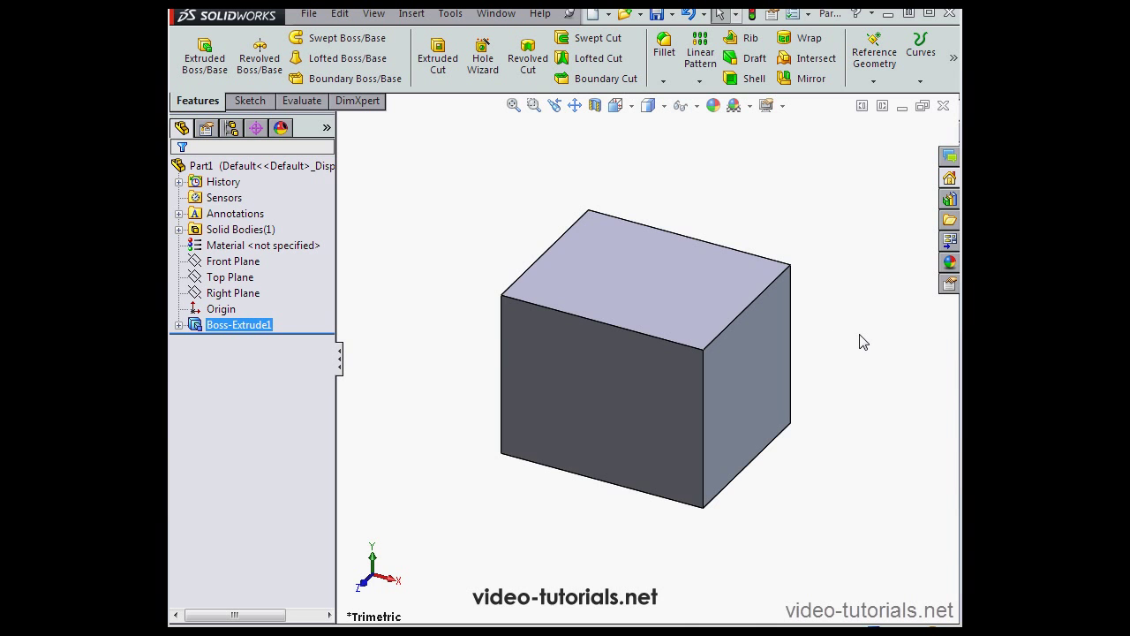
{"action": "mouse_move", "coordinate": [860, 343]}
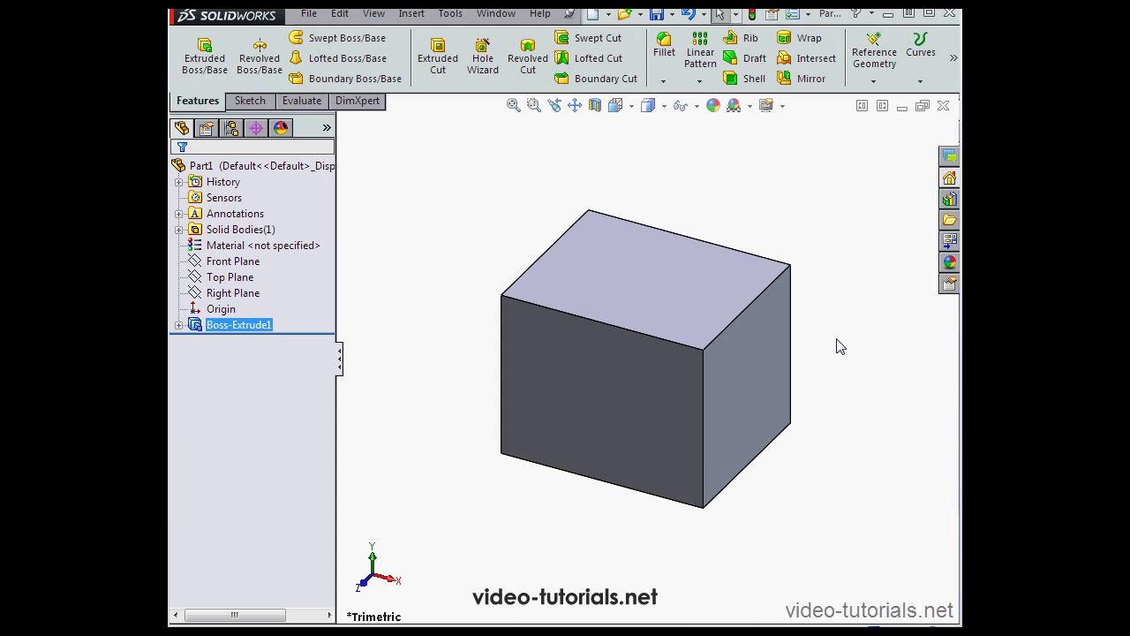
{"action": "mouse_move", "coordinate": [813, 327]}
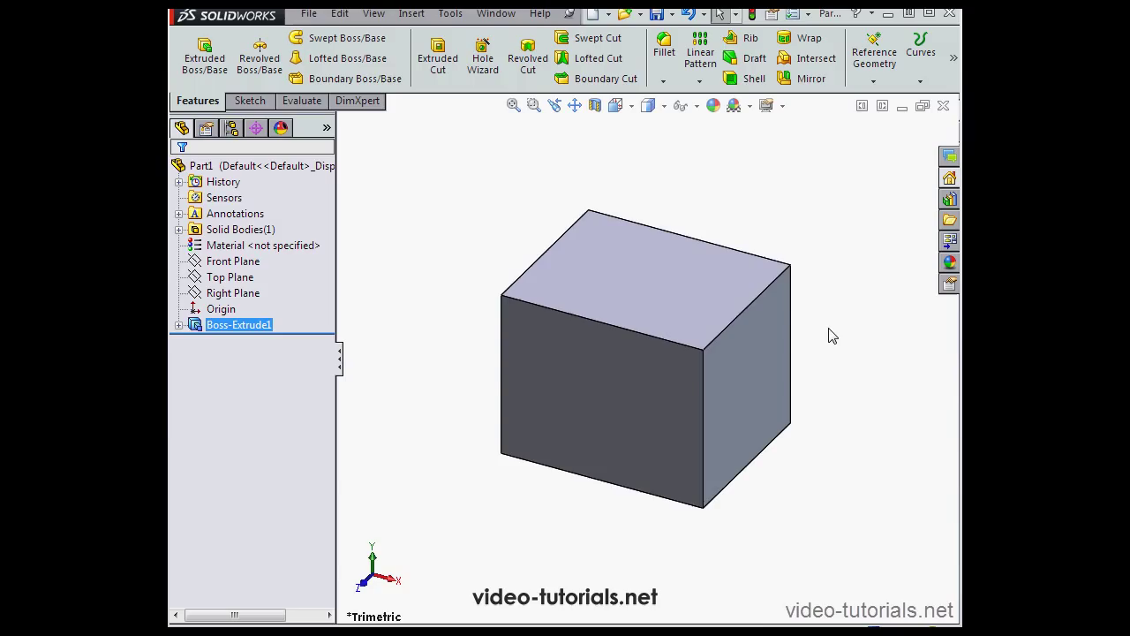
{"action": "mouse_move", "coordinate": [837, 332]}
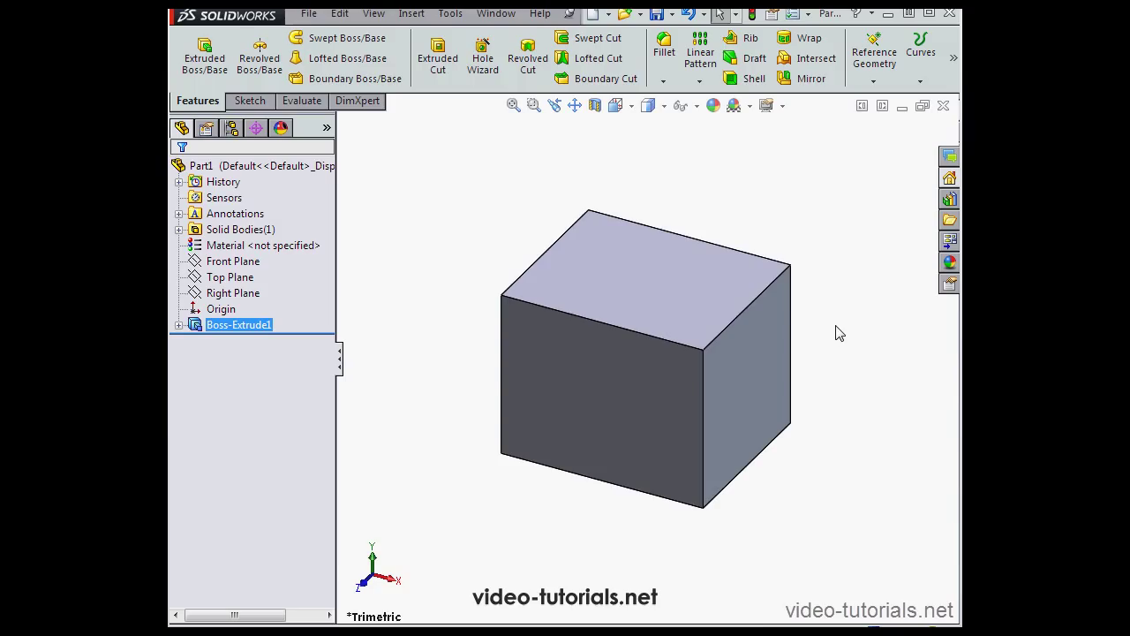
{"action": "mouse_move", "coordinate": [840, 334]}
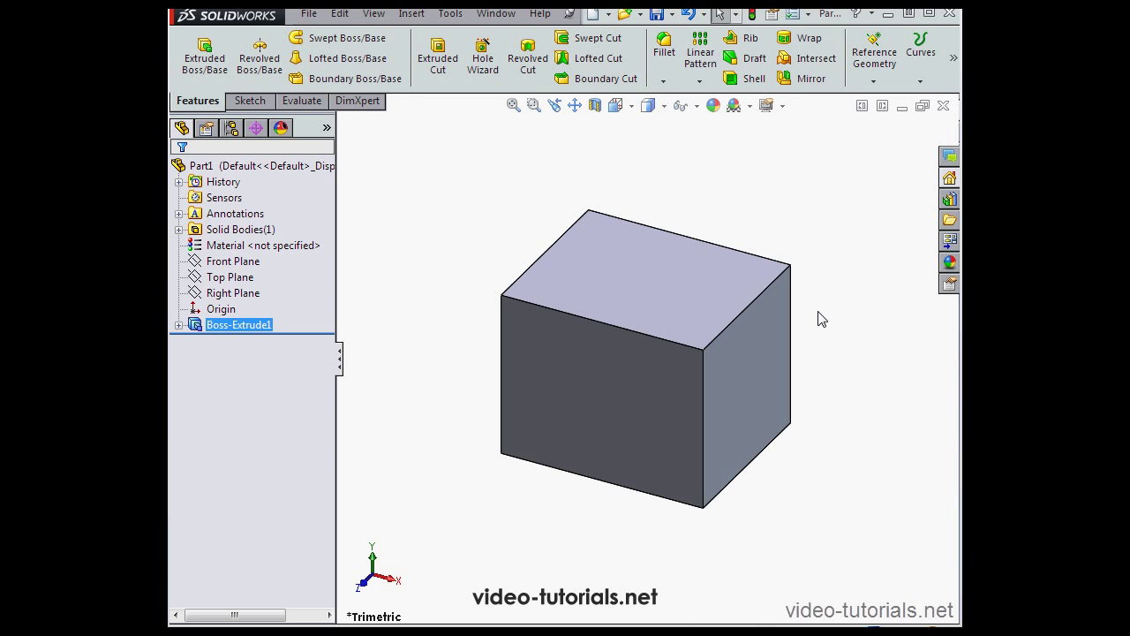
{"action": "mouse_move", "coordinate": [812, 320]}
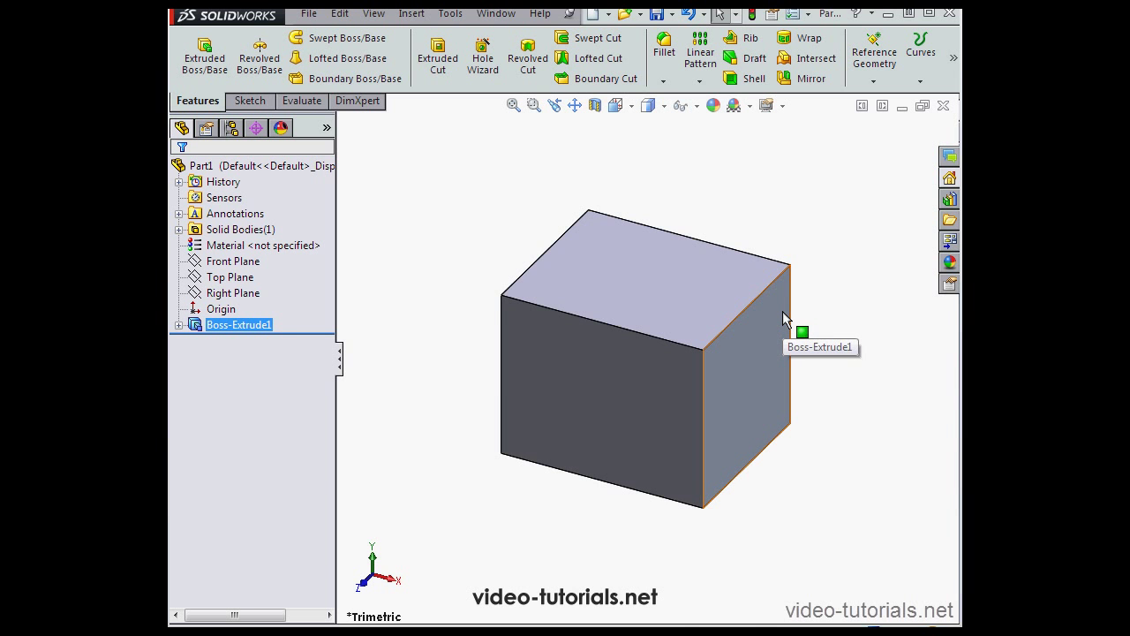
{"action": "mouse_move", "coordinate": [798, 309]}
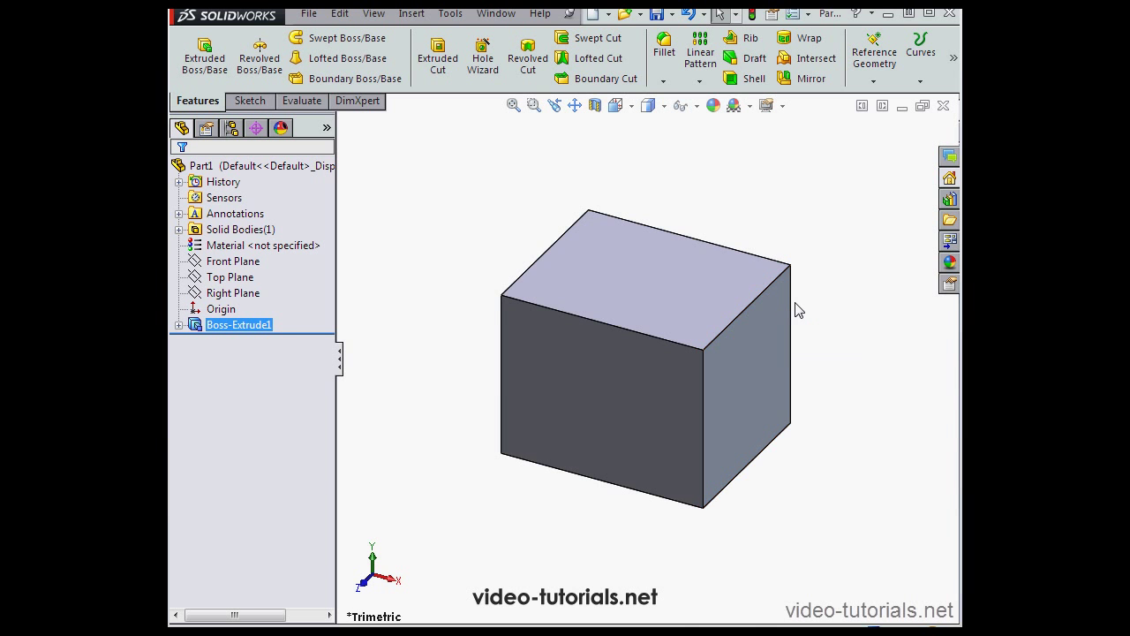
{"action": "mouse_move", "coordinate": [791, 309]}
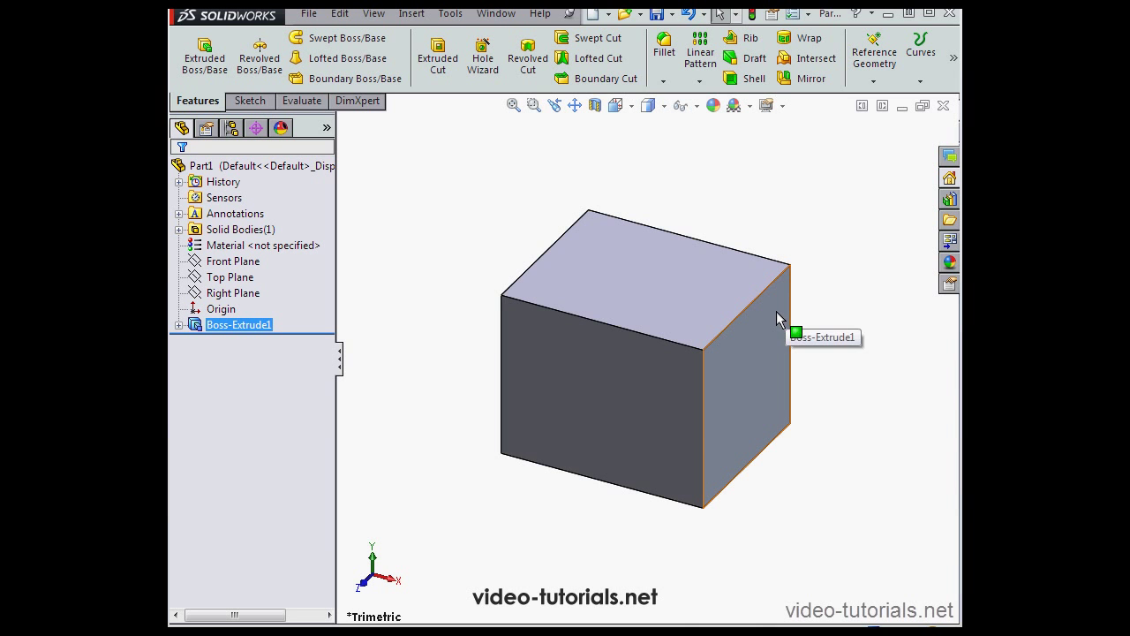
{"action": "mouse_move", "coordinate": [840, 344]}
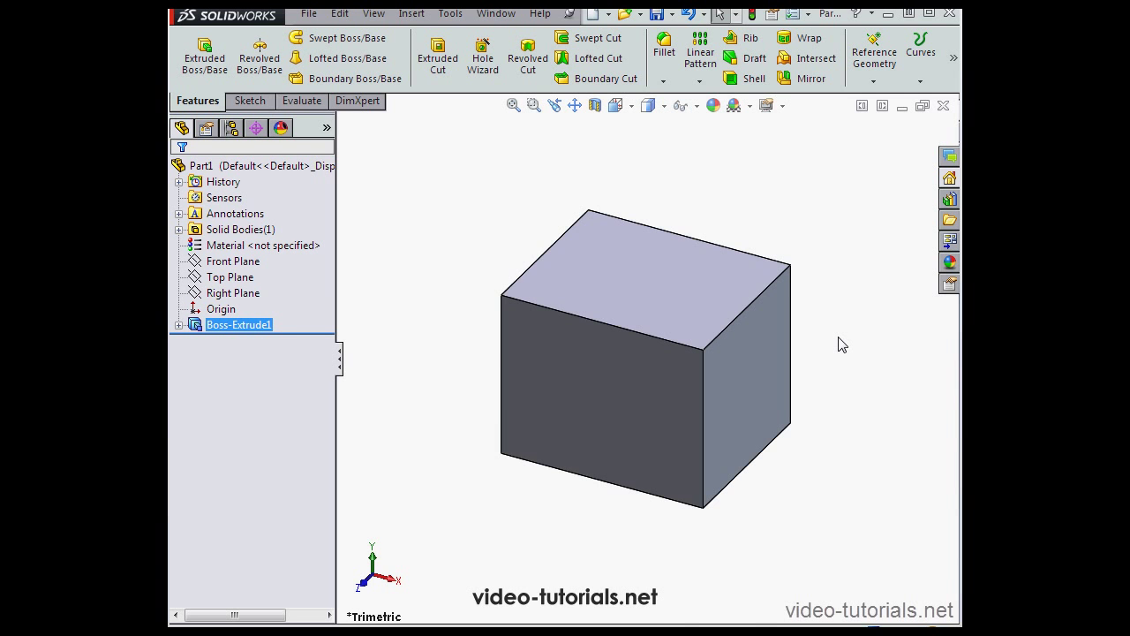
{"action": "mouse_move", "coordinate": [838, 340]}
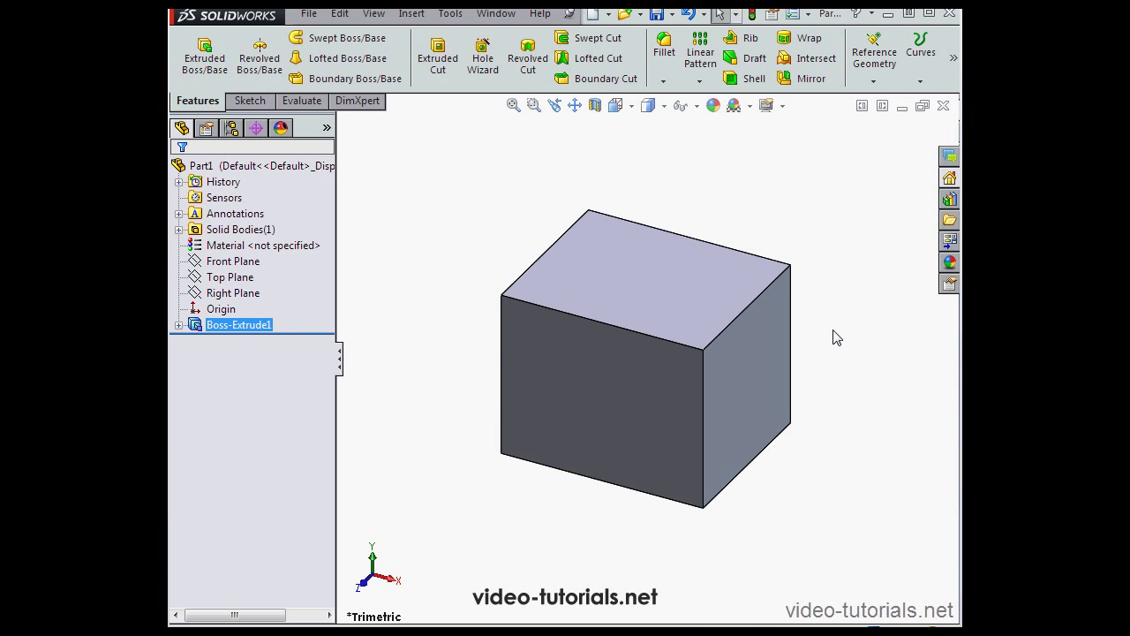
{"action": "mouse_move", "coordinate": [842, 314]}
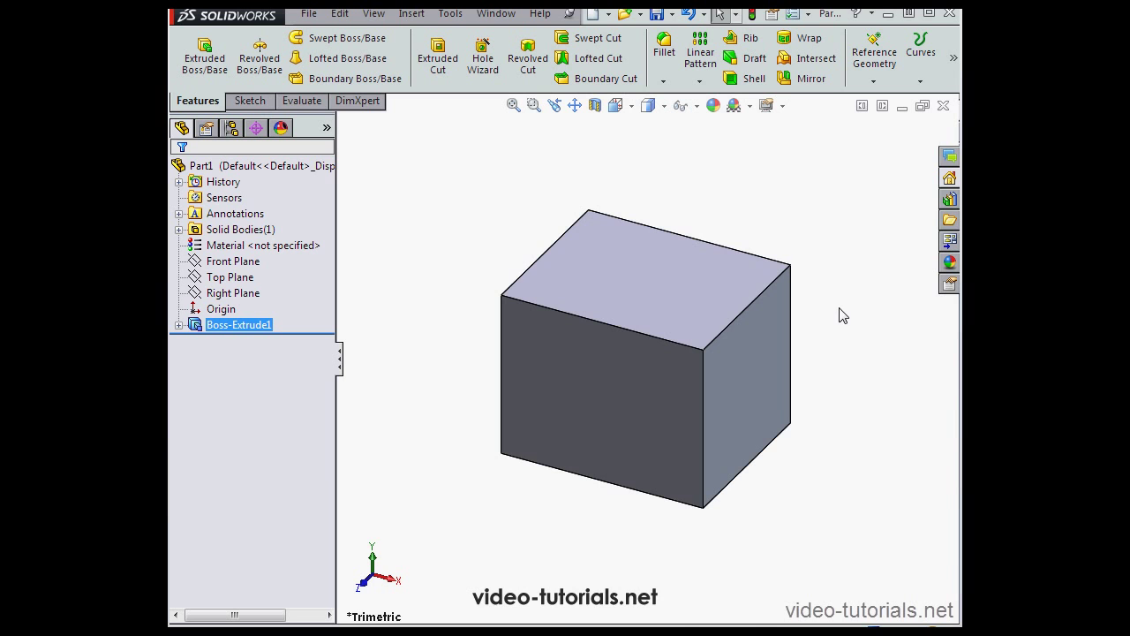
{"action": "mouse_move", "coordinate": [846, 309]}
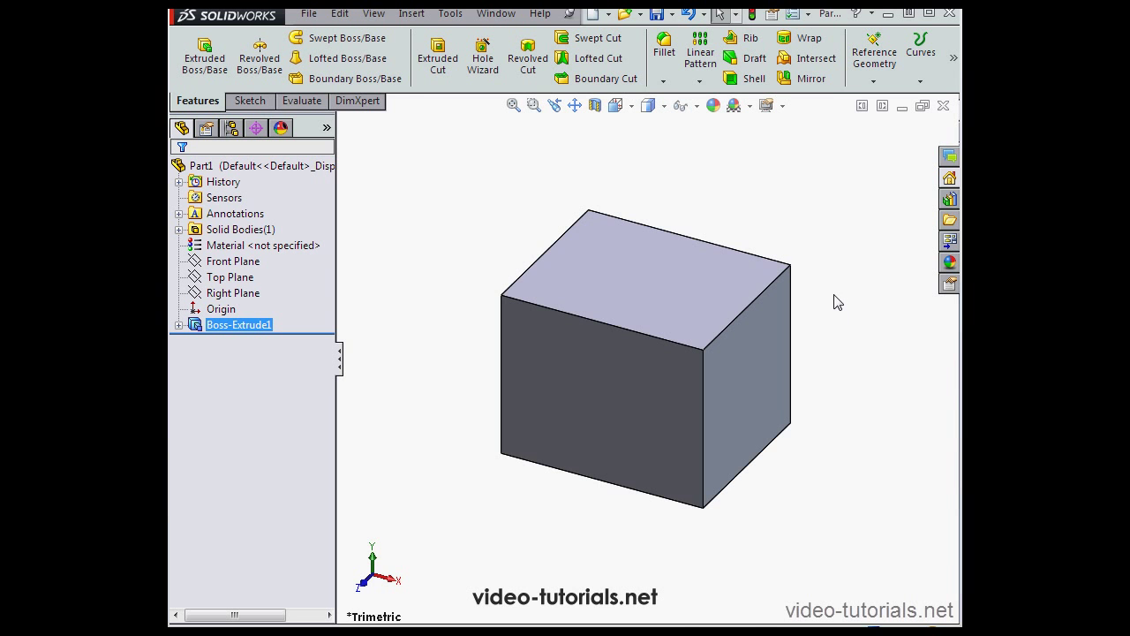
{"action": "mouse_move", "coordinate": [812, 295]}
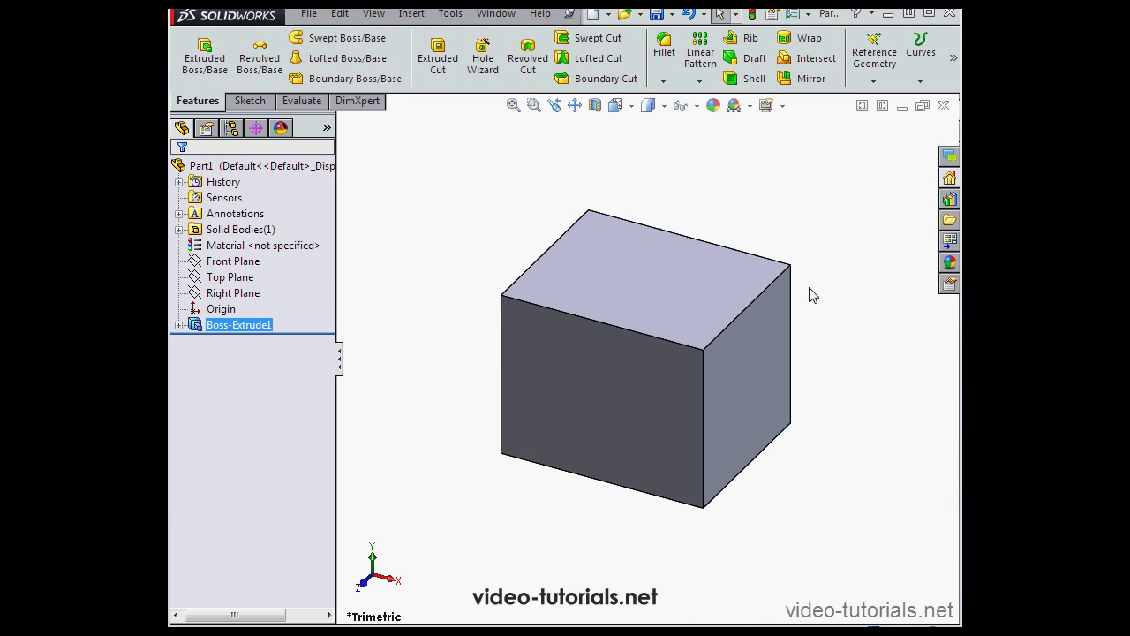
{"action": "mouse_move", "coordinate": [500, 247]}
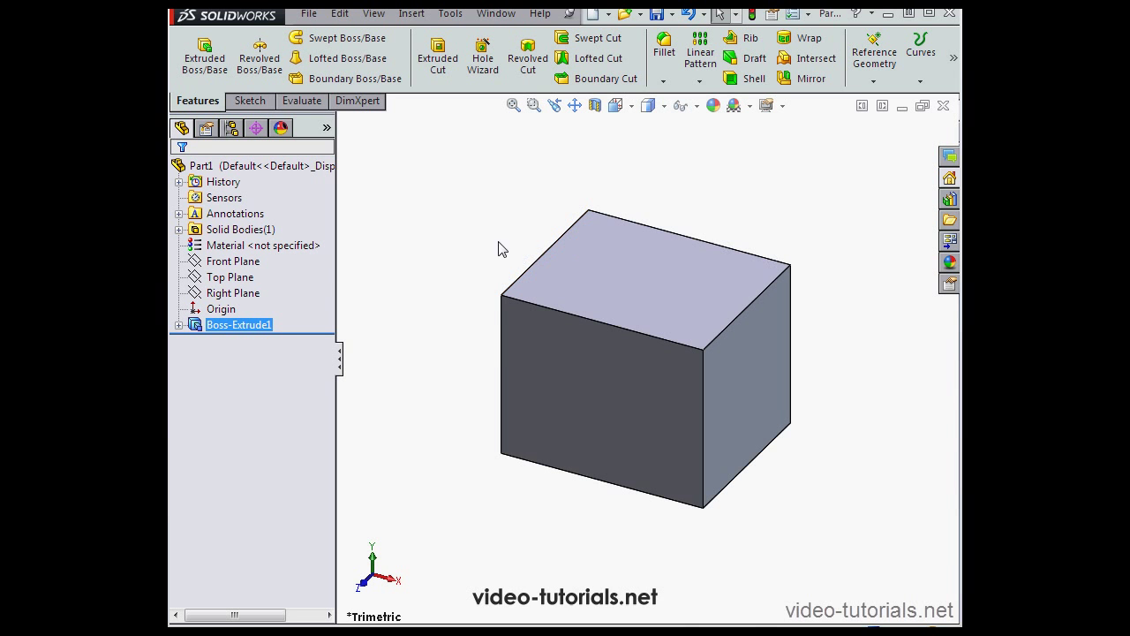
{"action": "mouse_move", "coordinate": [441, 281]}
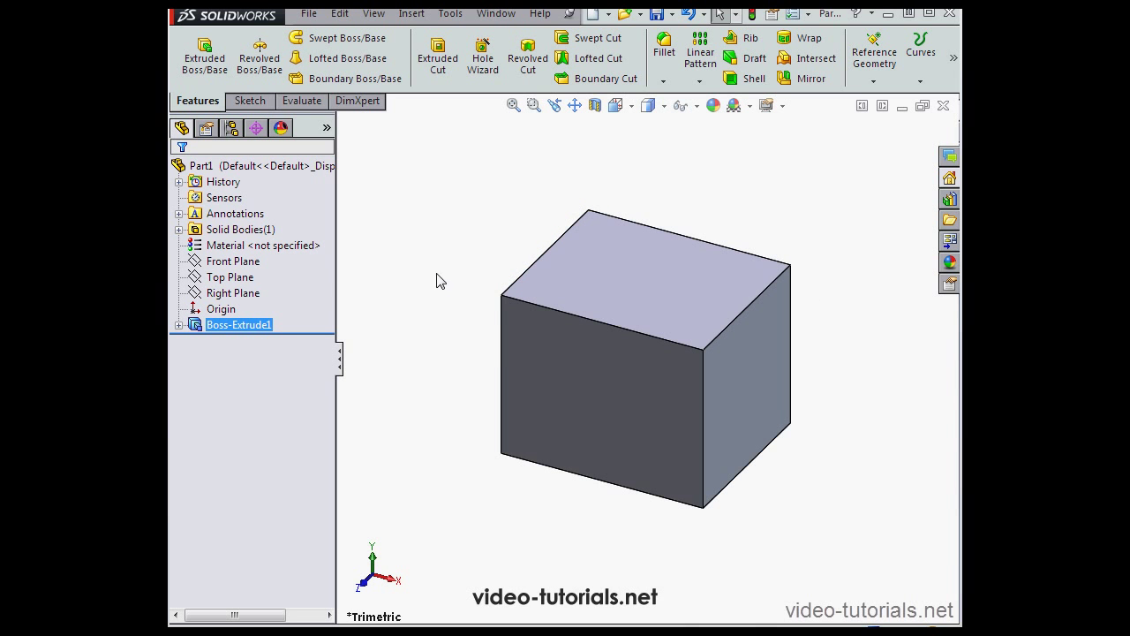
{"action": "mouse_move", "coordinate": [424, 318]}
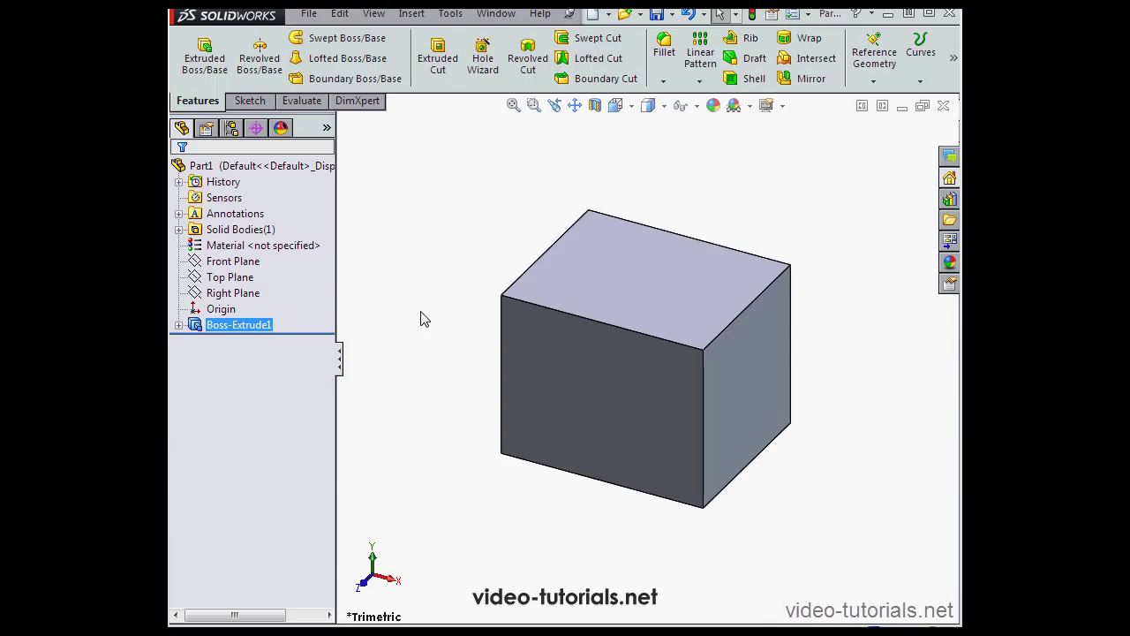
{"action": "mouse_move", "coordinate": [420, 307]}
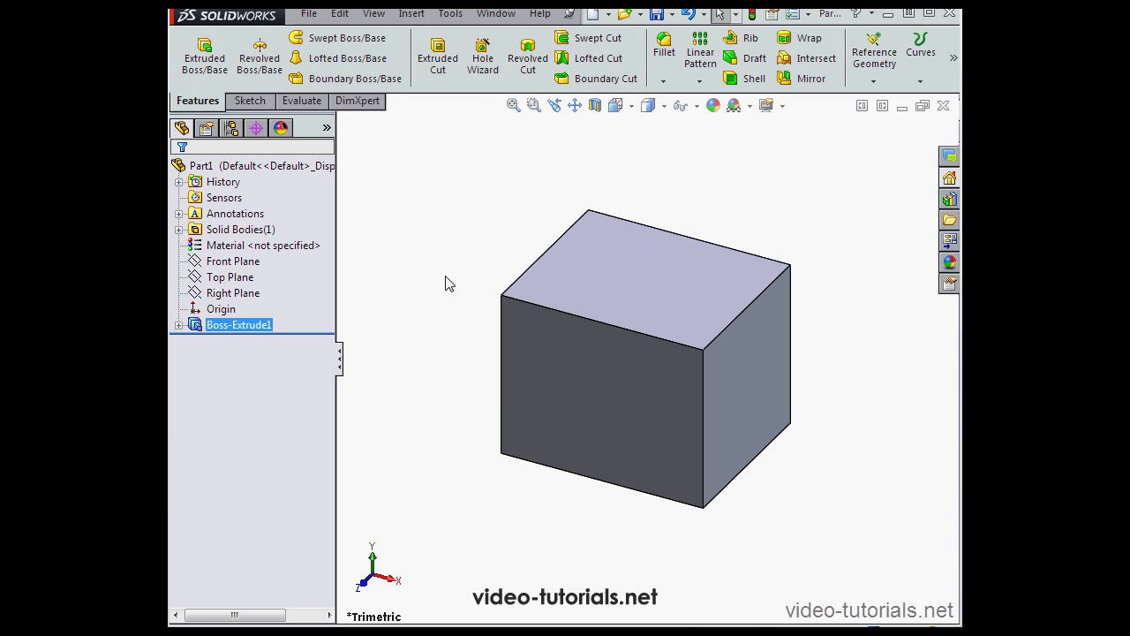
{"action": "mouse_move", "coordinate": [460, 272]}
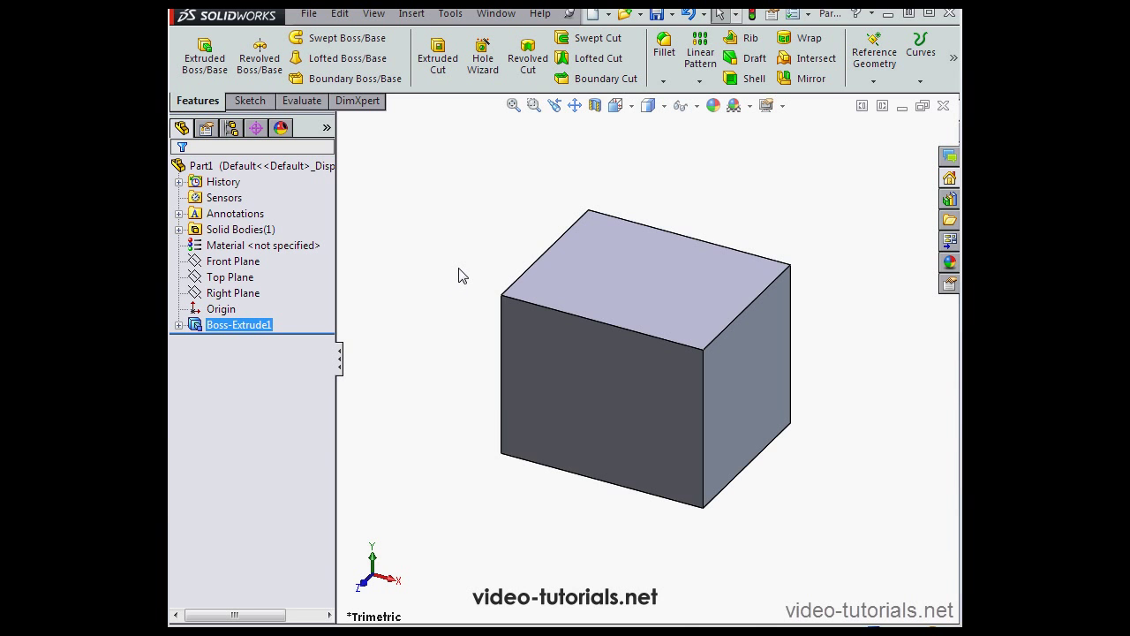
{"action": "mouse_move", "coordinate": [467, 270]}
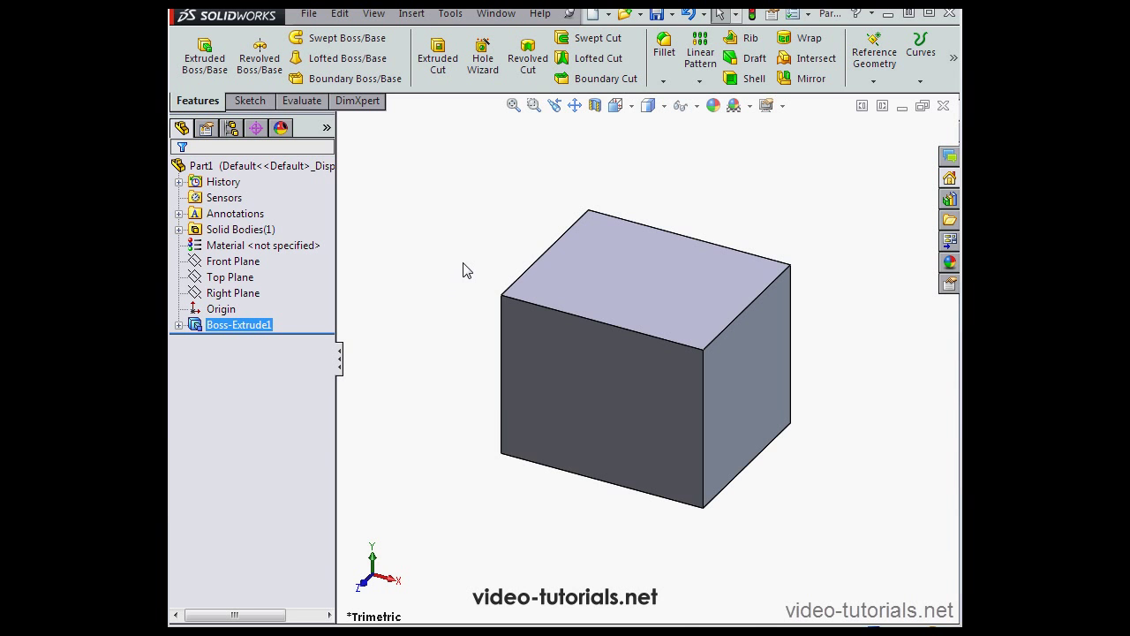
{"action": "mouse_move", "coordinate": [521, 251]}
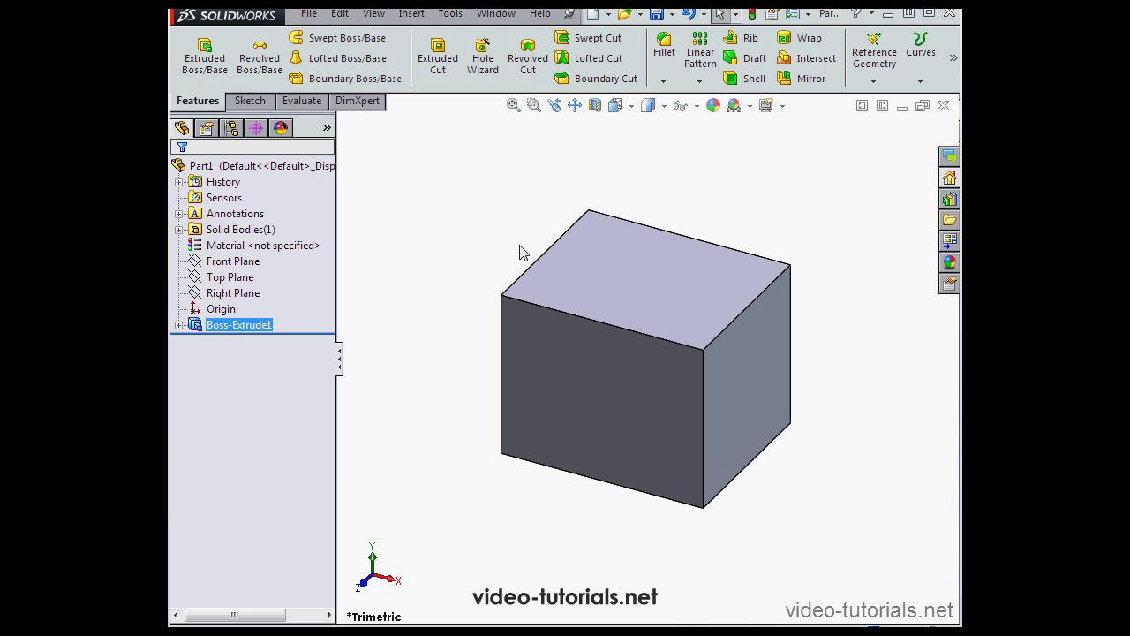
{"action": "mouse_move", "coordinate": [504, 247]}
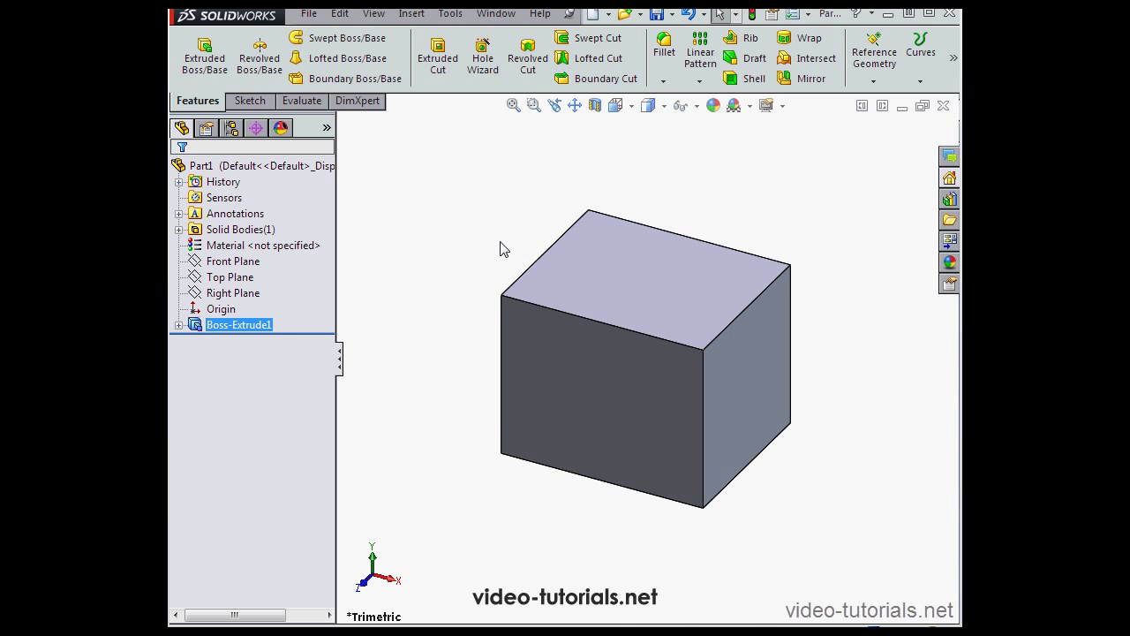
{"action": "mouse_move", "coordinate": [445, 385]}
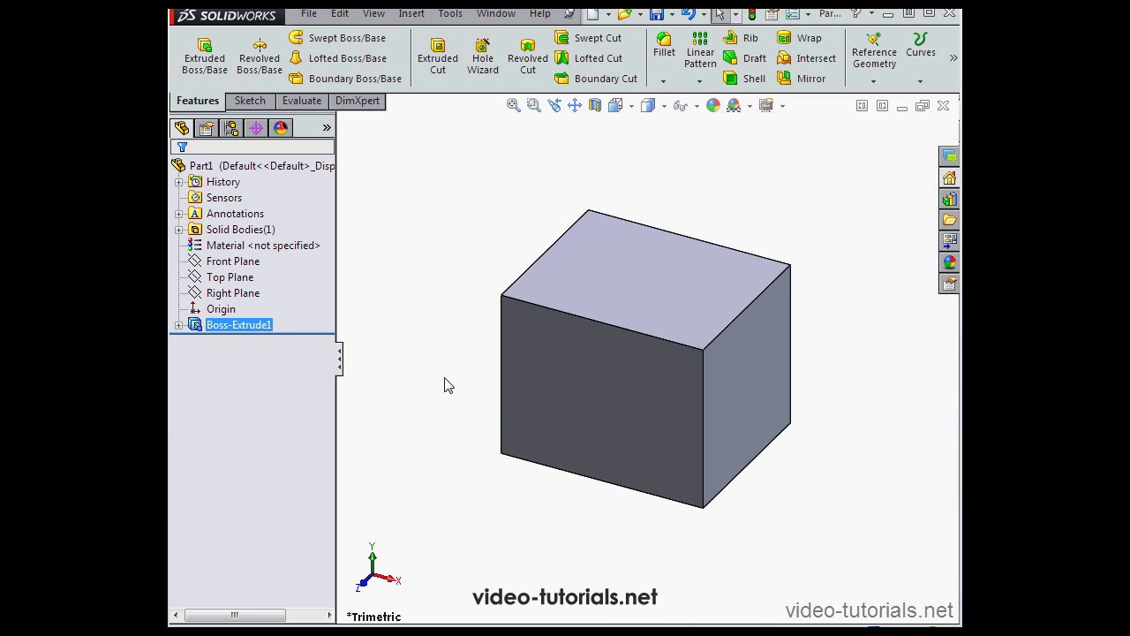
Begin Sketch2 on the box's front face, ready to draw a spline
{"action": "right_click", "coordinate": [569, 389]}
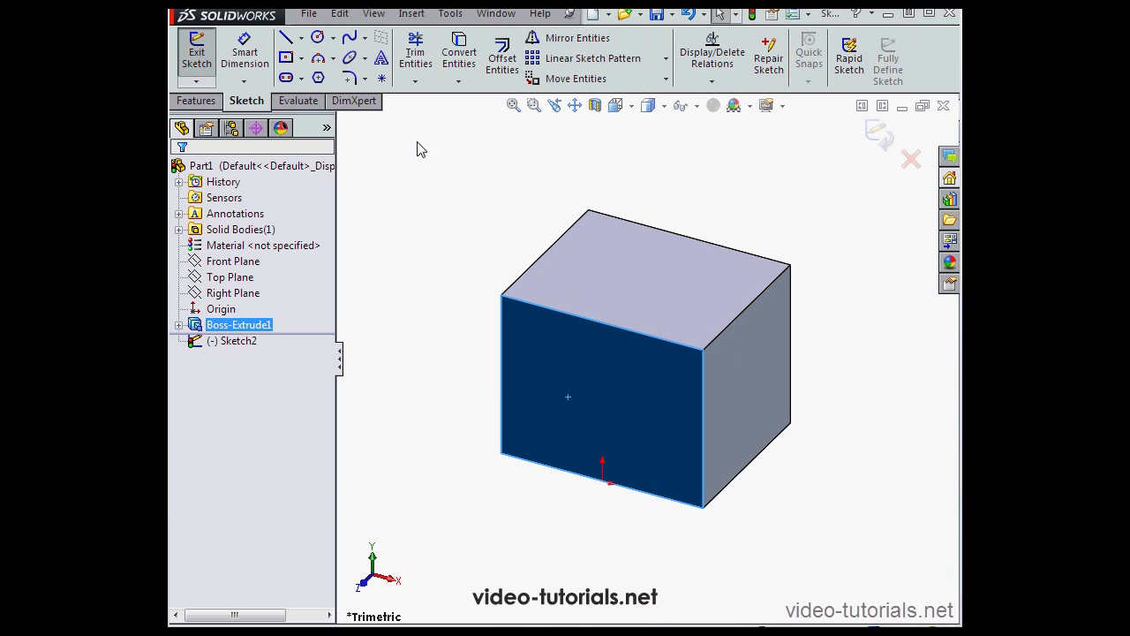
{"action": "left_click", "coordinate": [352, 38]}
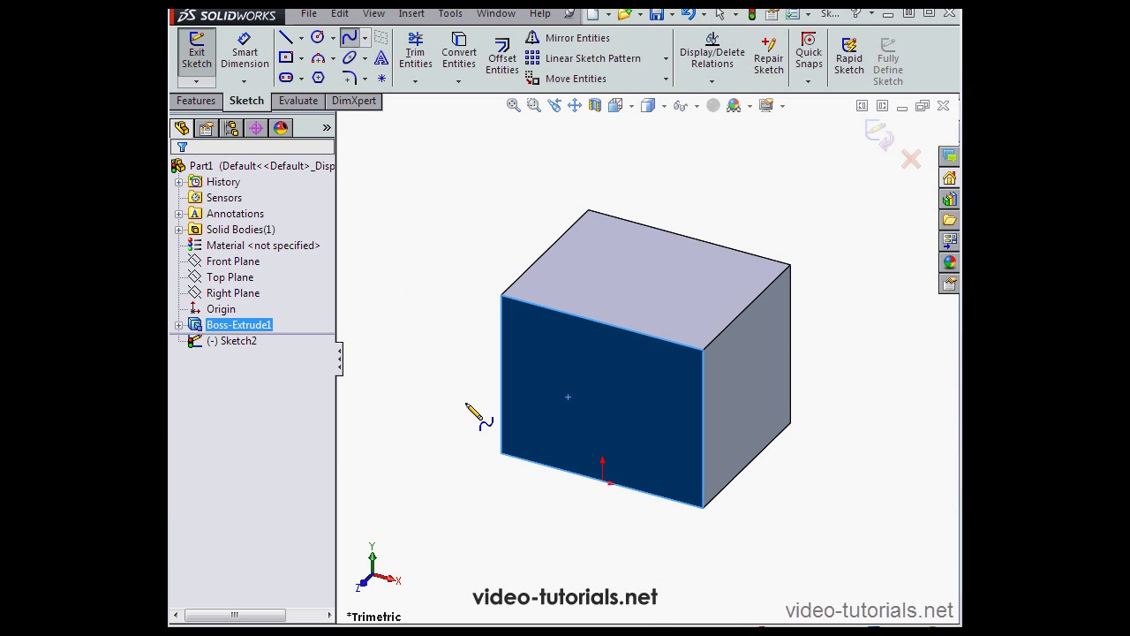